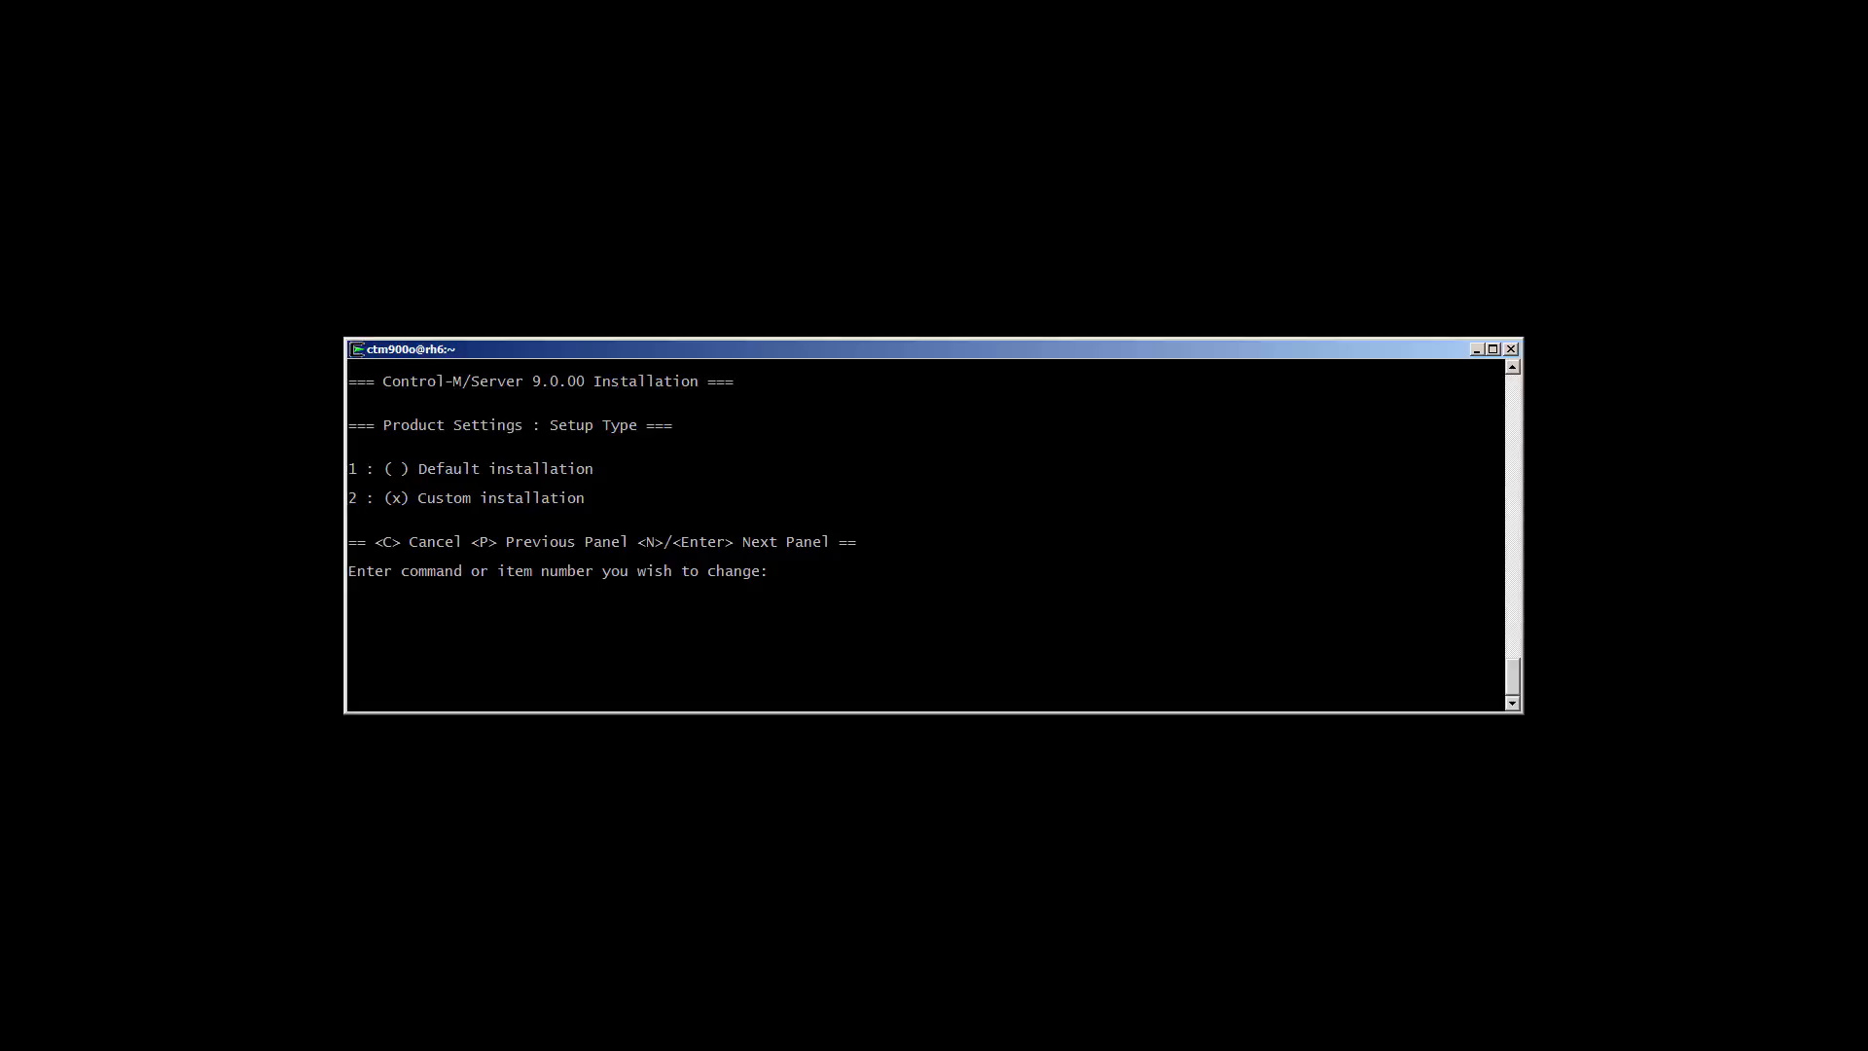
Choose custom installation with Oracle as the database server type
{"action": "key", "text": "Enter"}
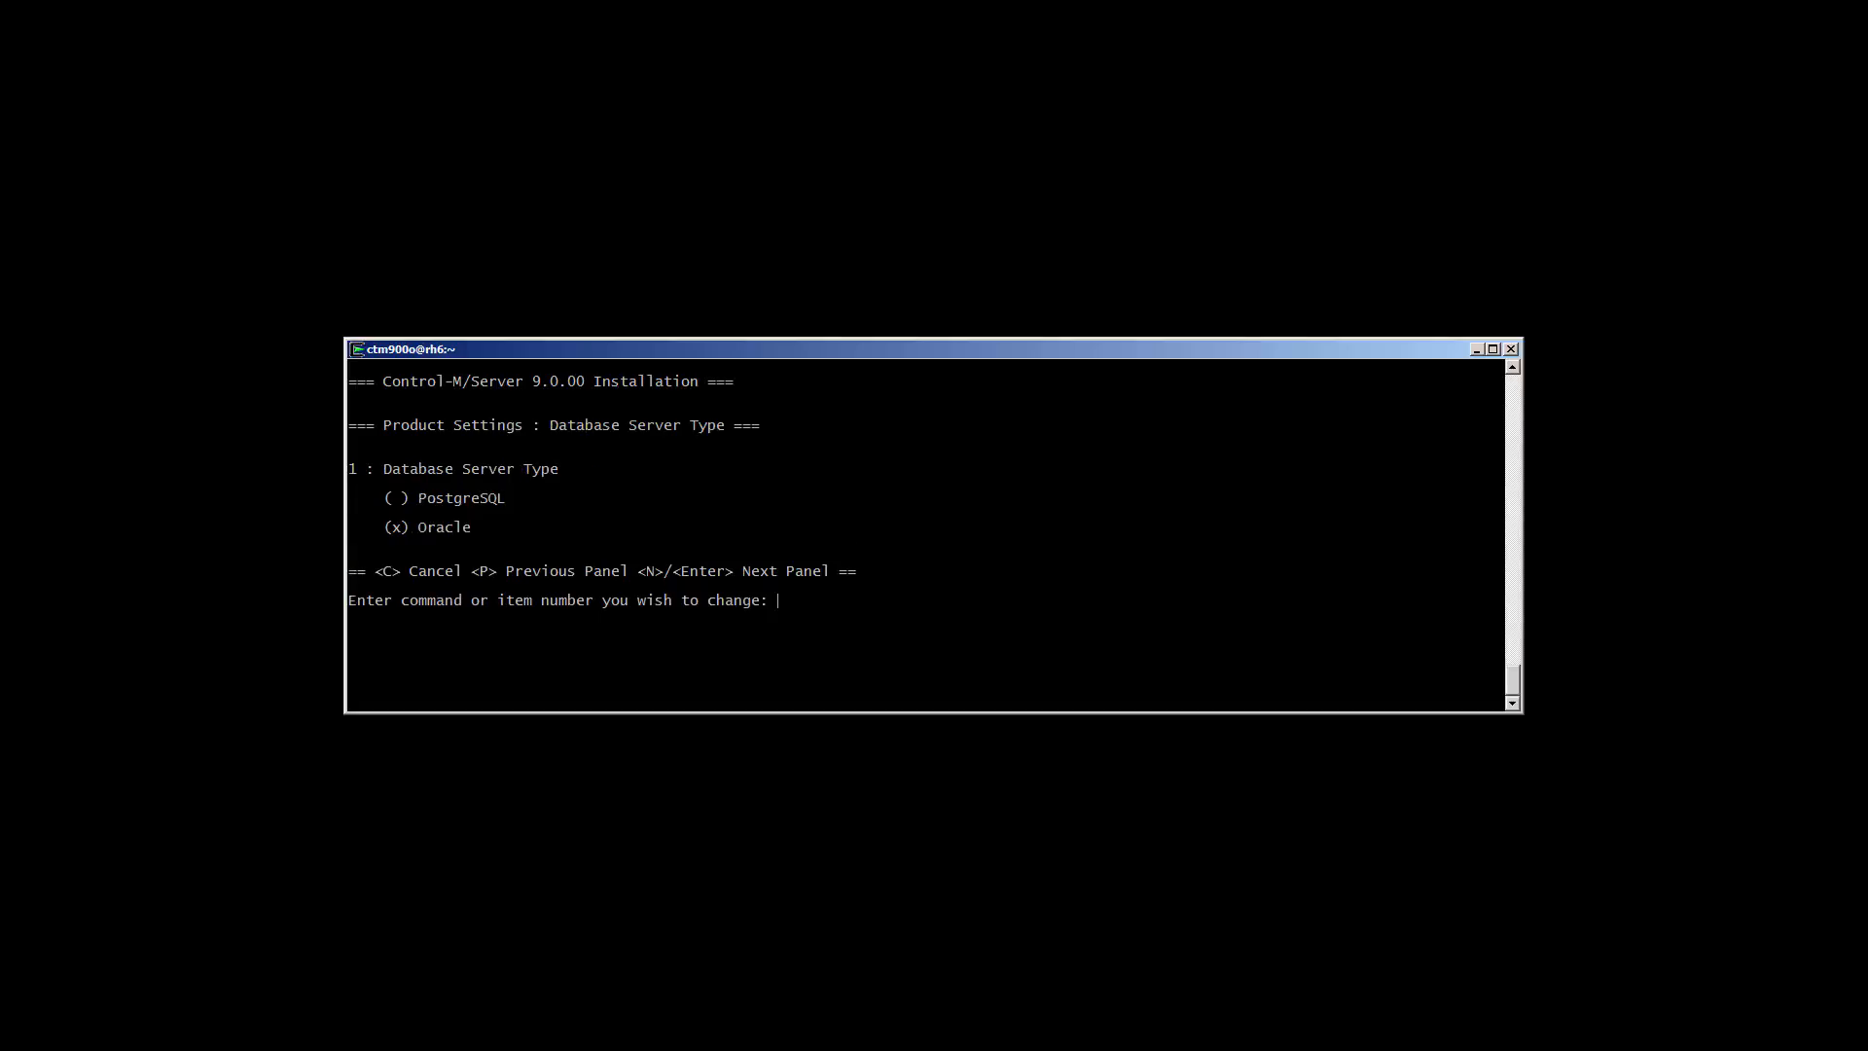
{"action": "key", "text": "Enter"}
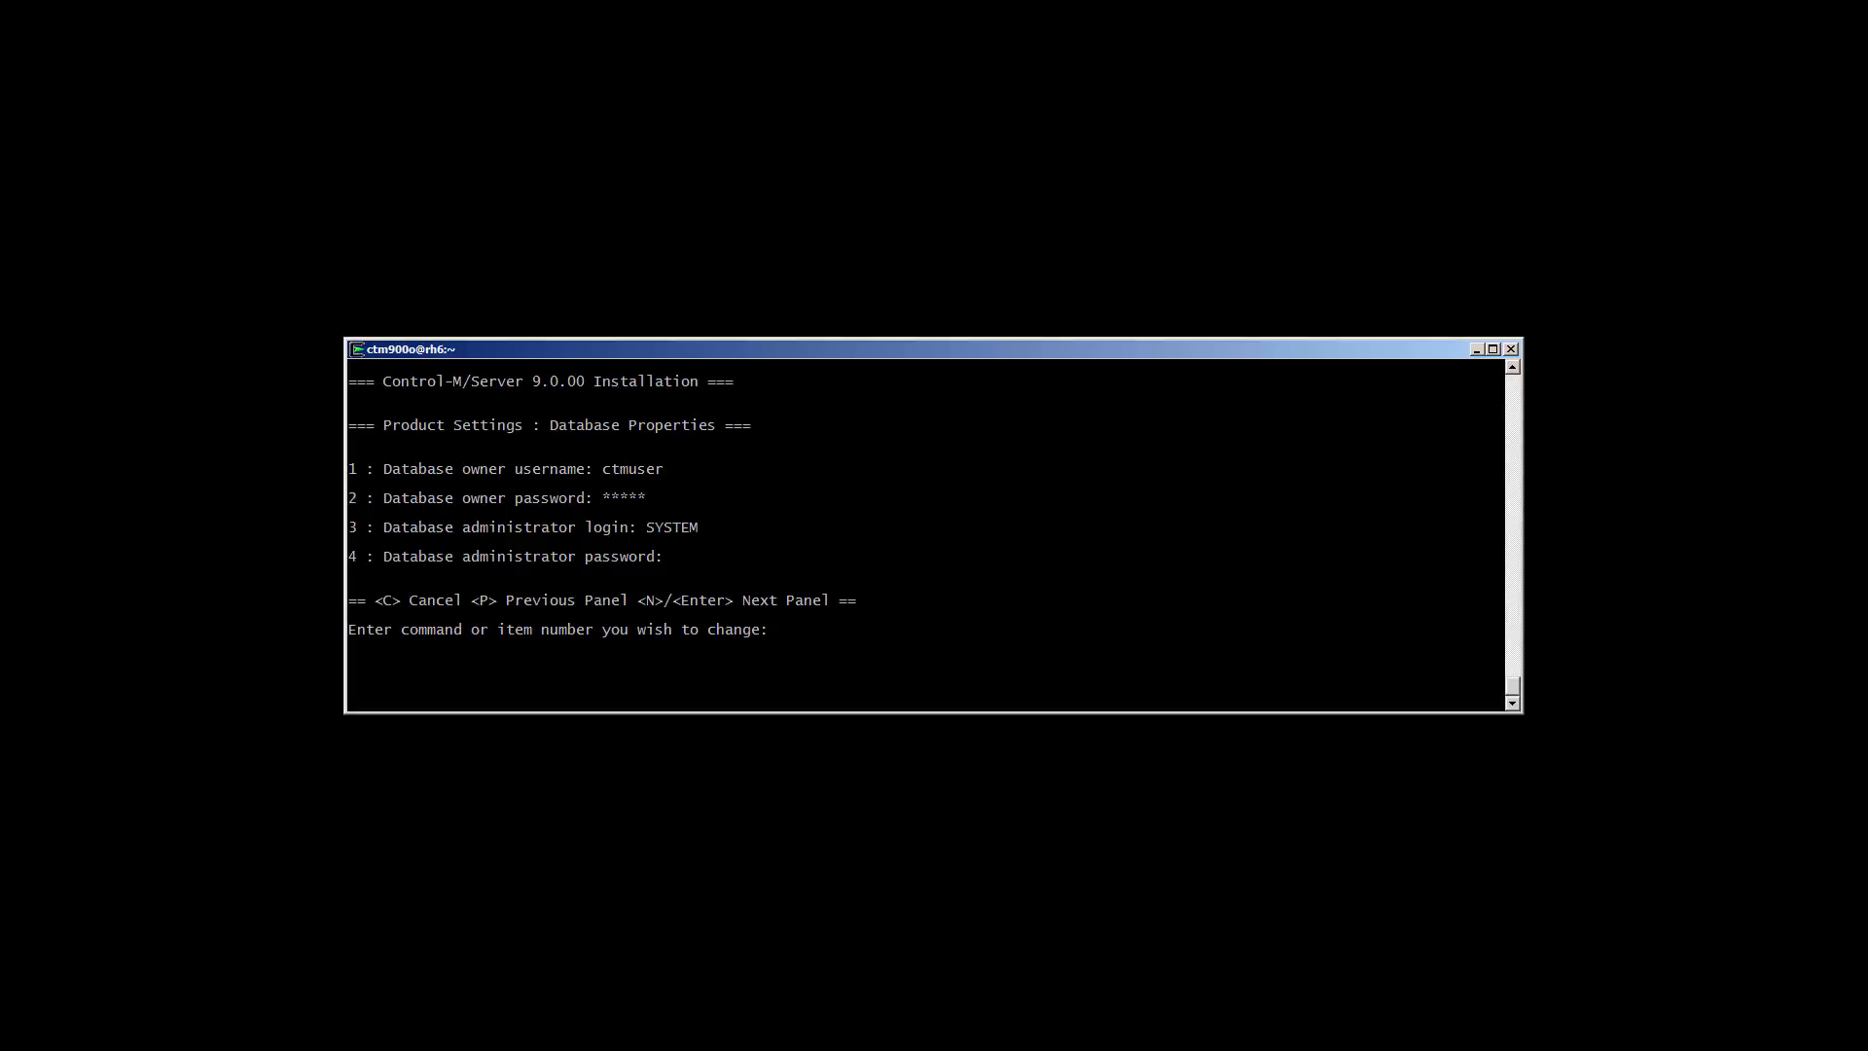
Select item 4 to set the SYSTEM administrator password
{"action": "type", "text": "4"}
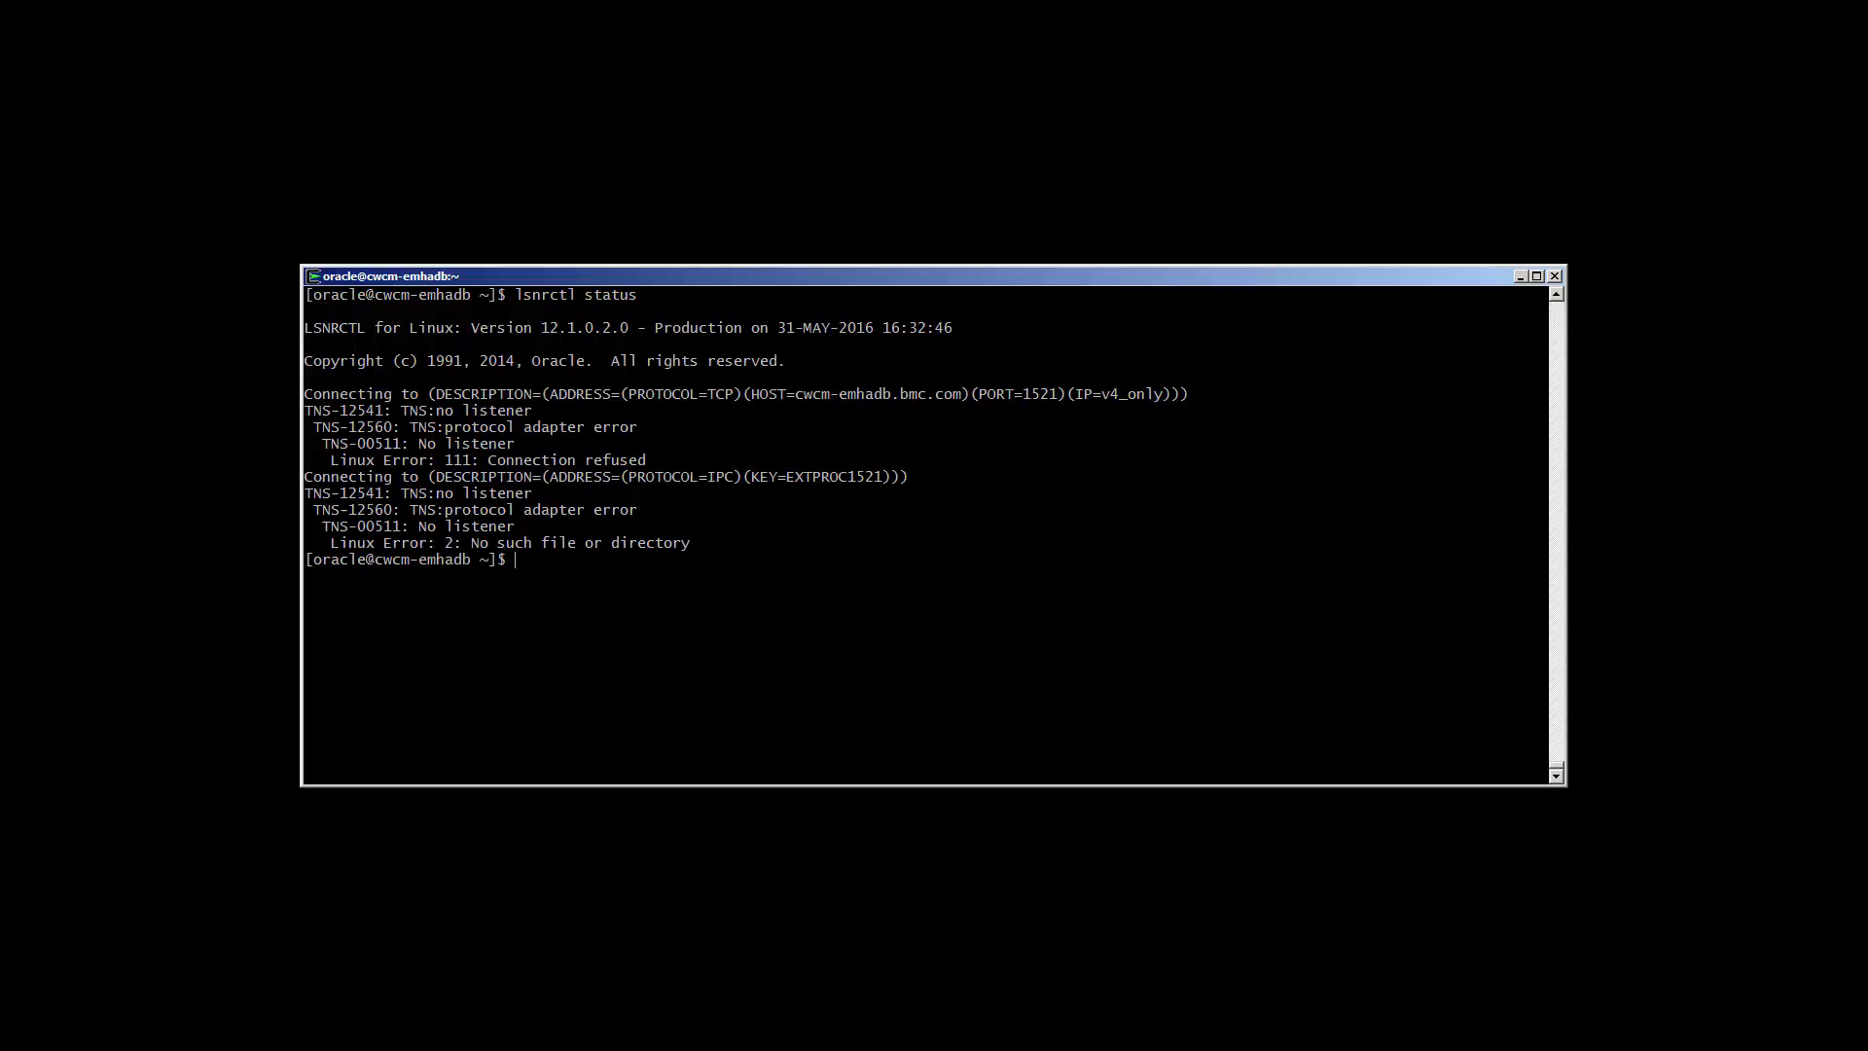
Run 'lsnrctl status' on the Oracle server
{"action": "type", "text": "lsnrctl status"}
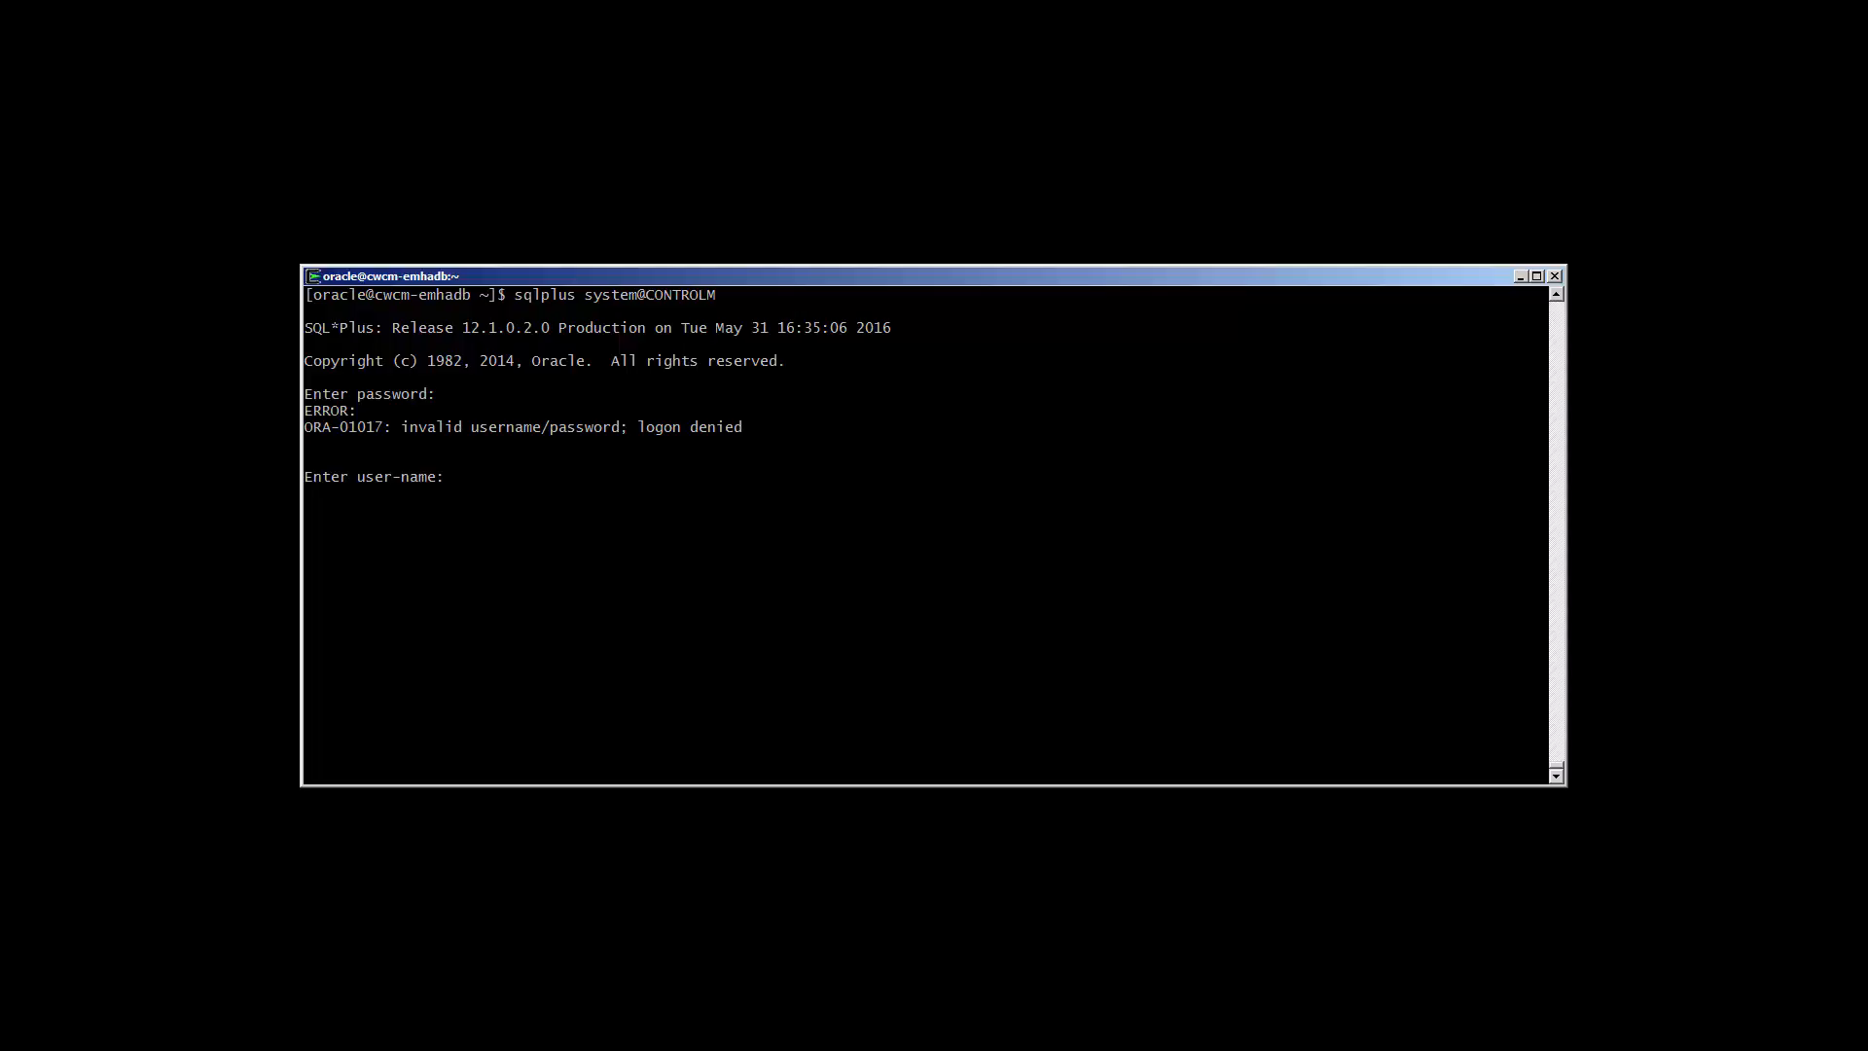
Attempt a SQL*Plus login as system to WRONGDB
{"action": "type", "text": "sqlplus system@WRONGDB"}
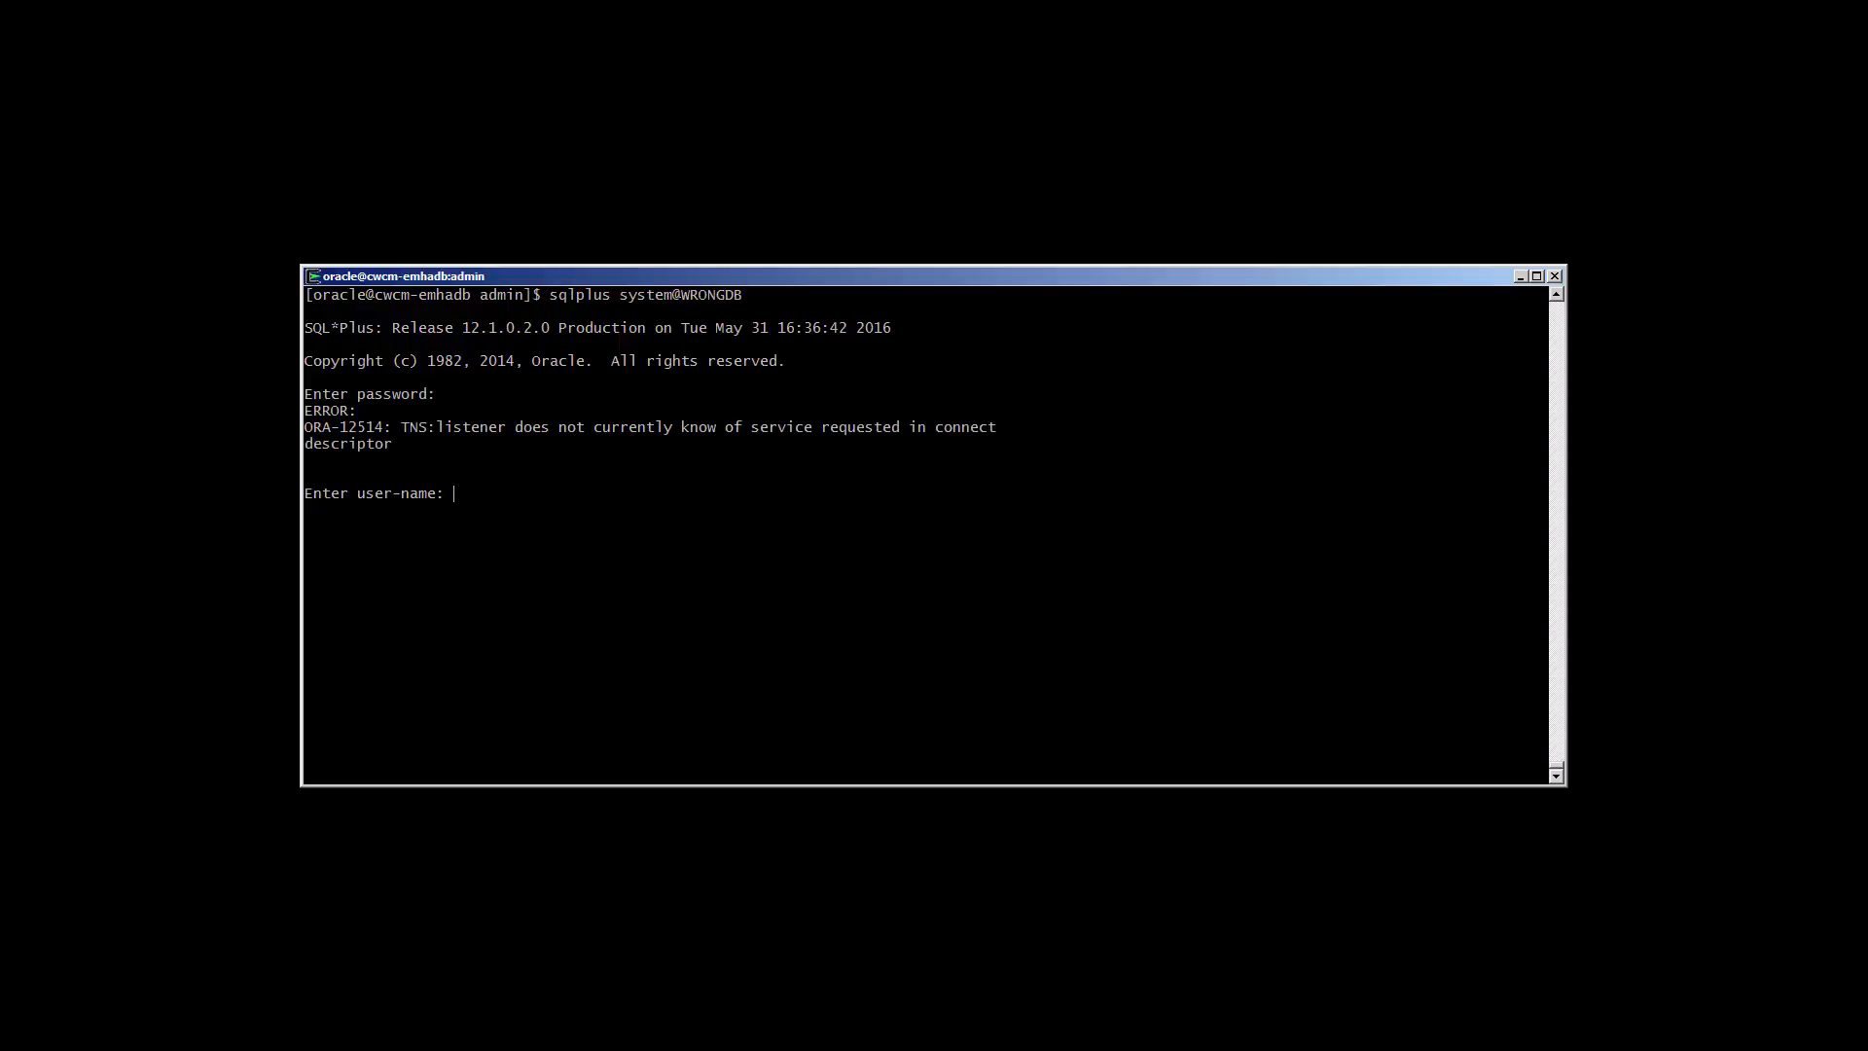